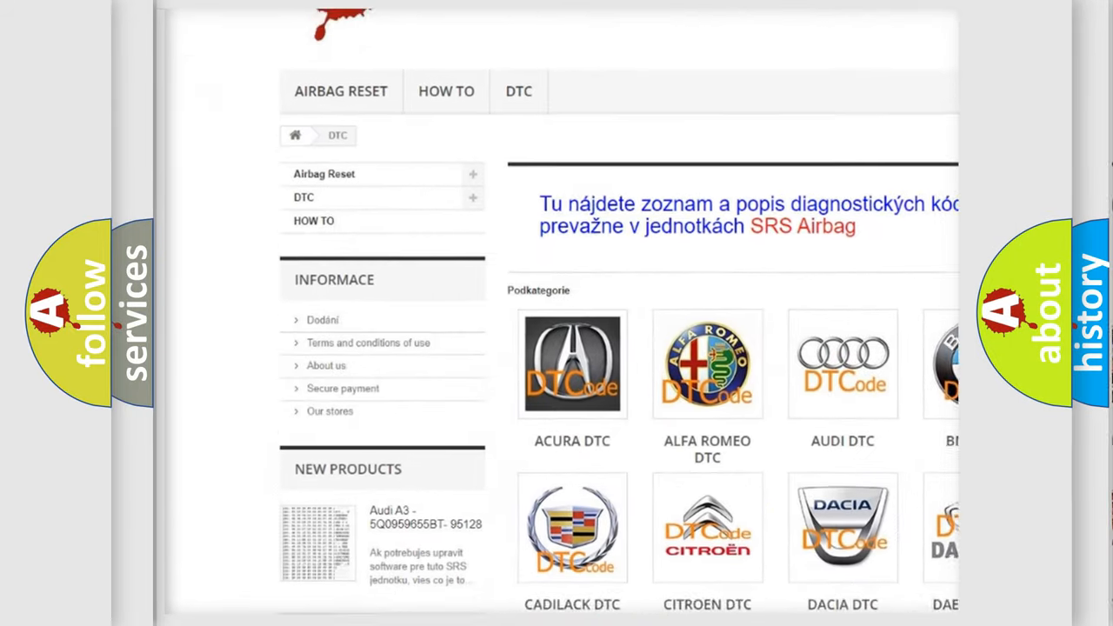
scroll(down, 3)
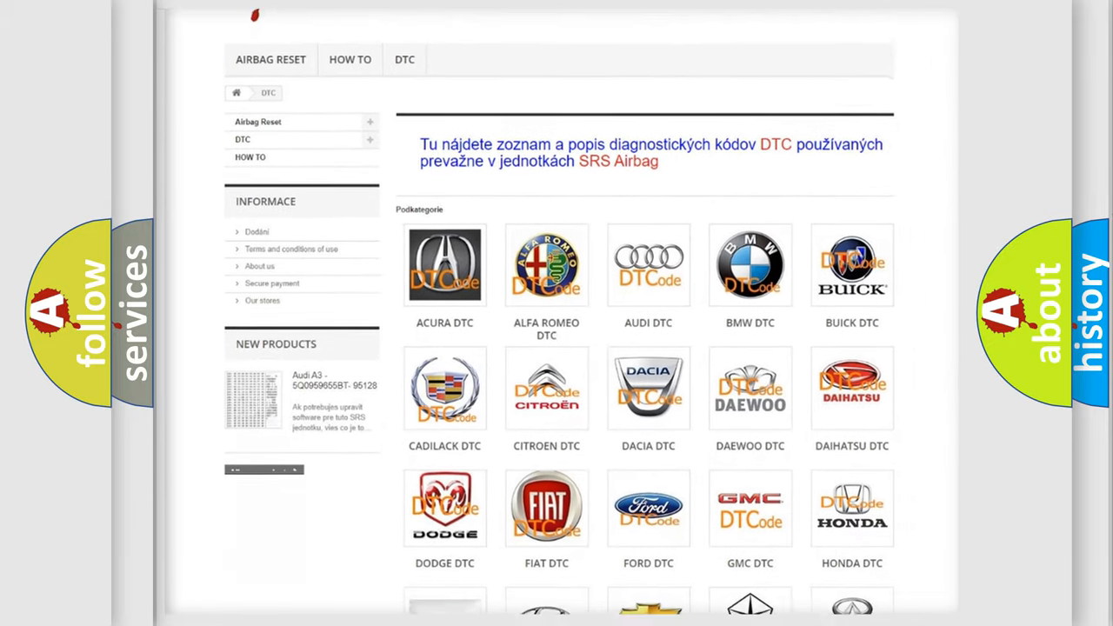
scroll(down, 3)
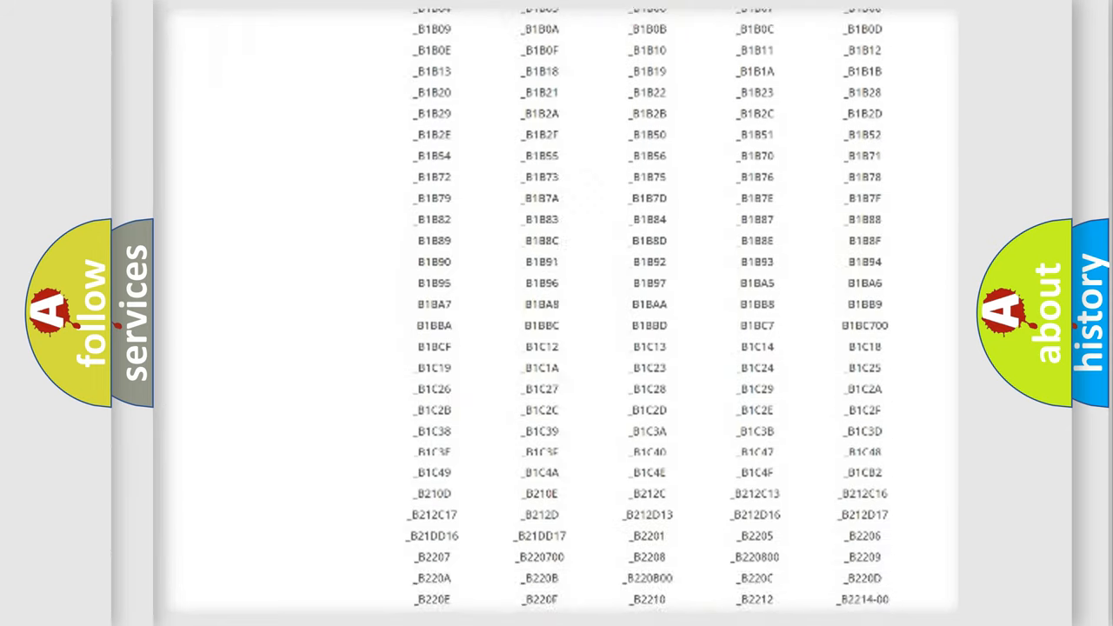
scroll(up, 3)
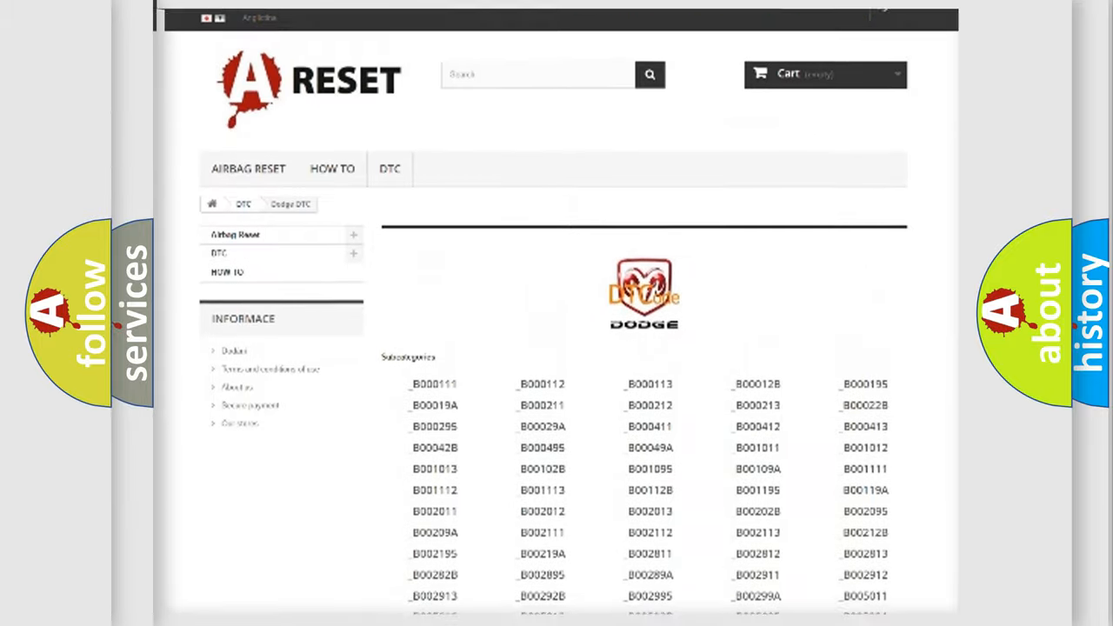